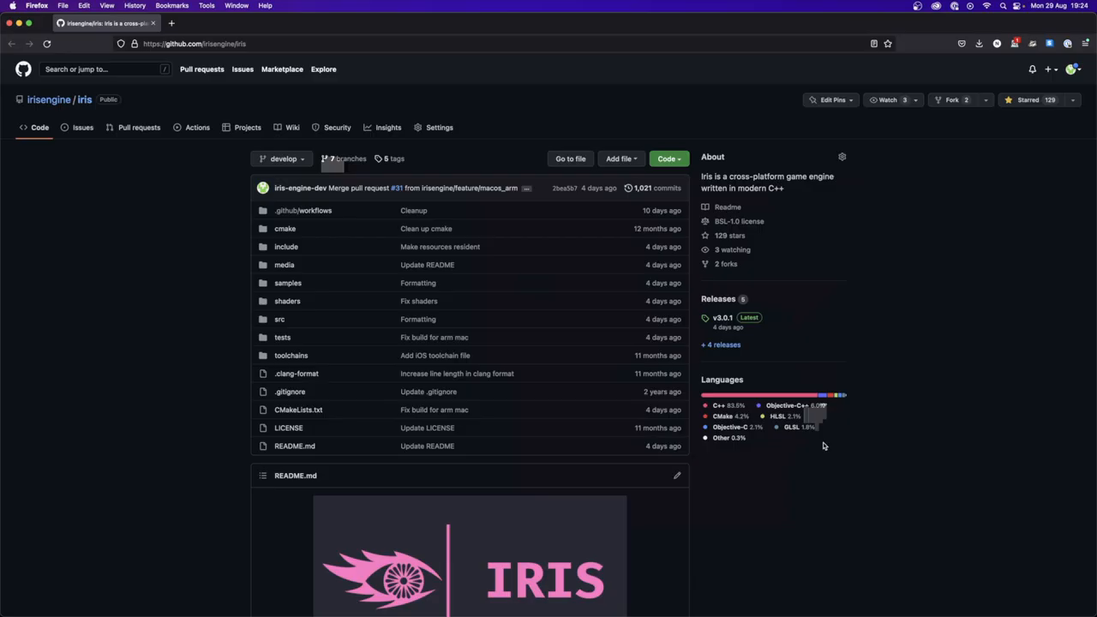
Step: Scroll the iris GitHub repository page down to the README and IRIS logo
scroll(down, 3)
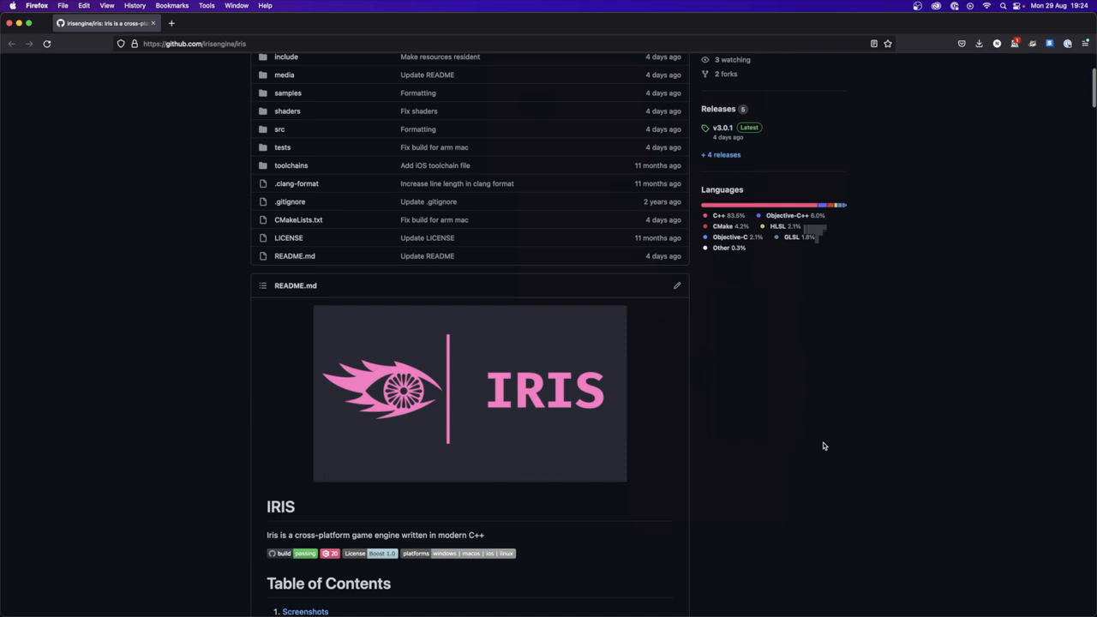
scroll(down, 3)
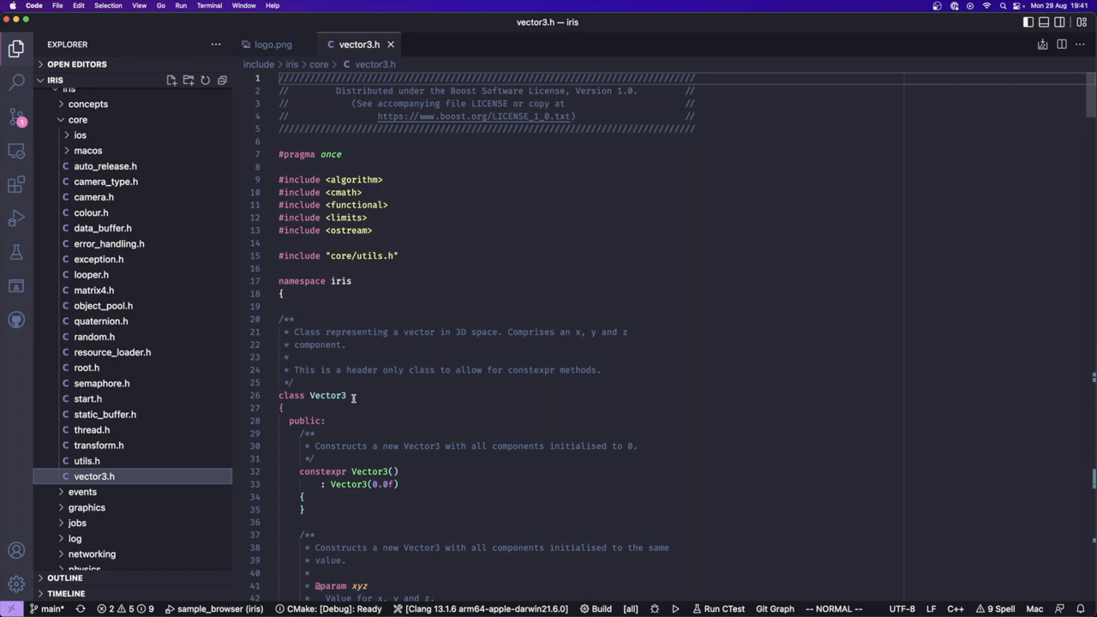
Step: Open the quaternion.h and semaphore.h core headers and skim through them
click(95, 336)
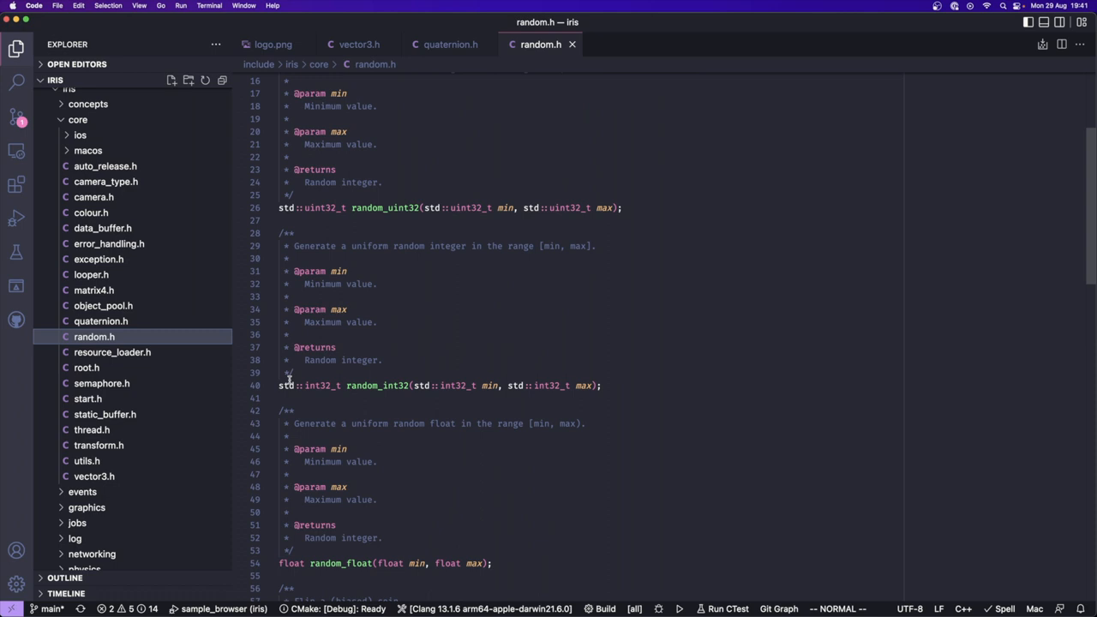
click(86, 367)
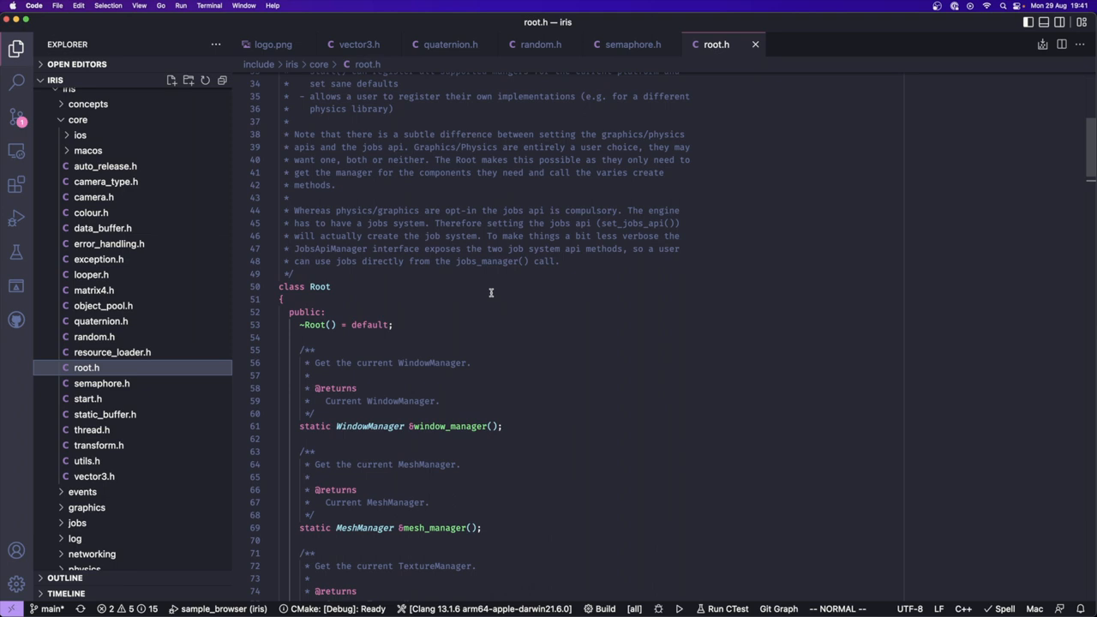
scroll(down, 3)
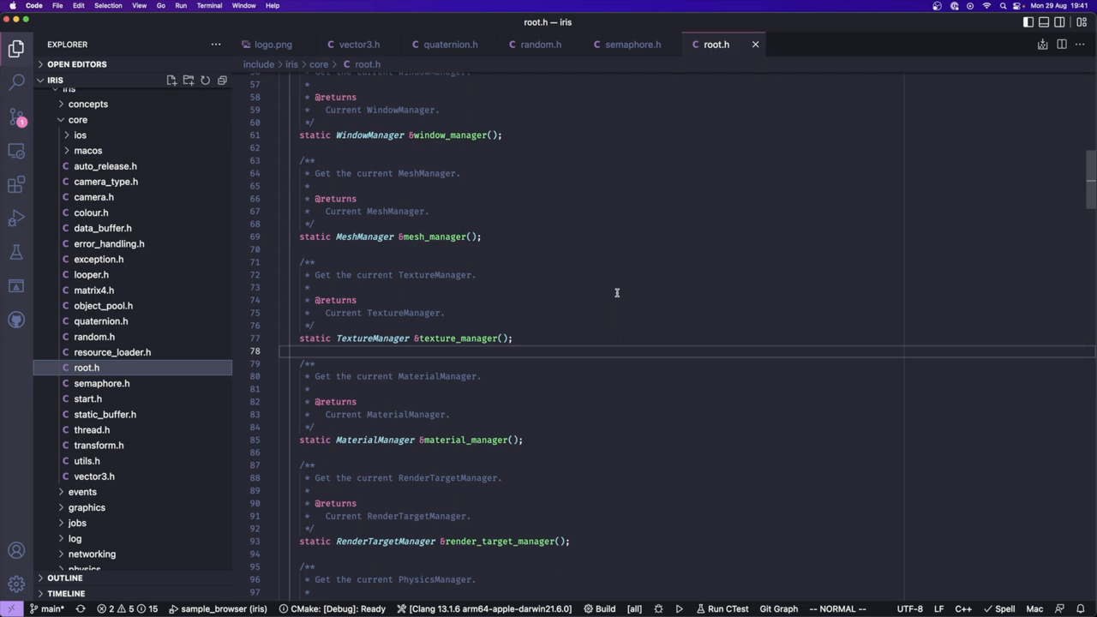
scroll(up, 3)
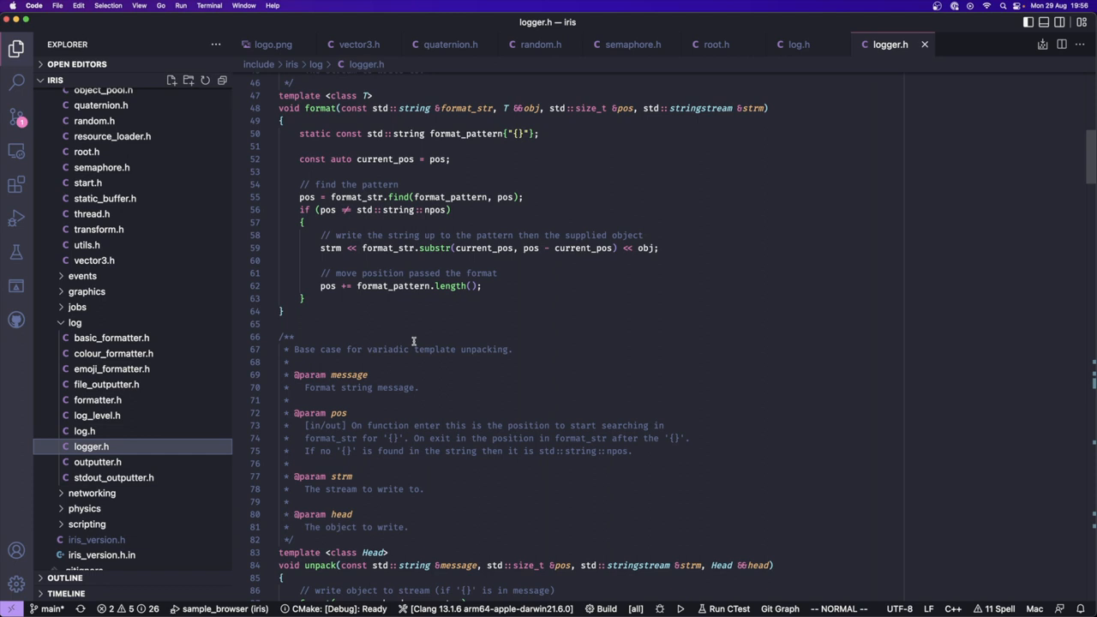
Step: Open the graphics headers window.h, renderer.h and render_pipeline.h from the Explorer
scroll(down, 3)
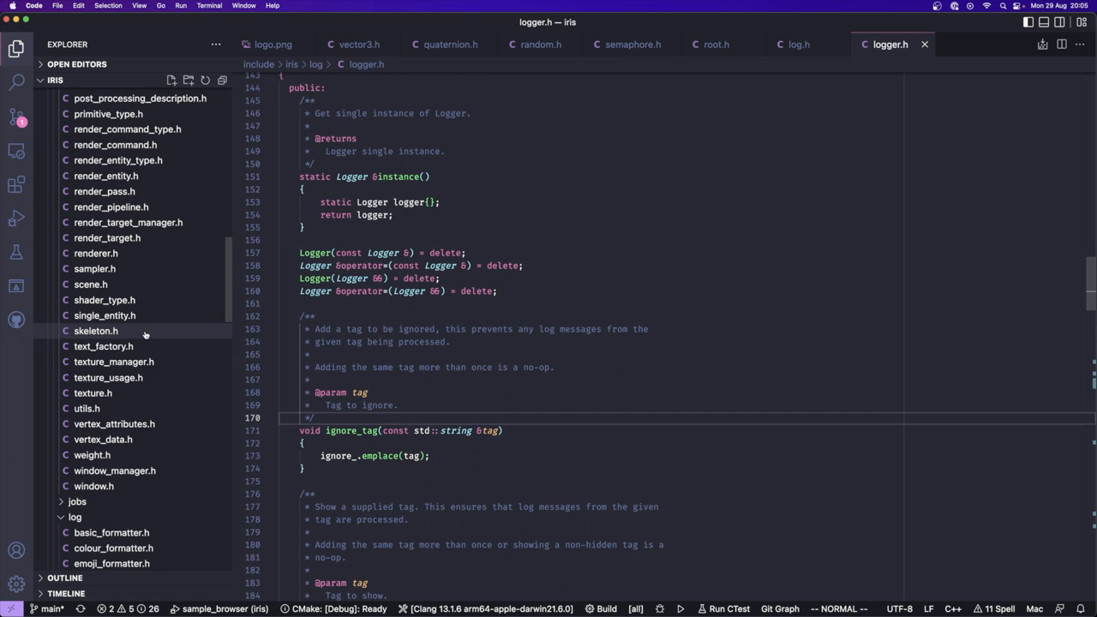
click(92, 487)
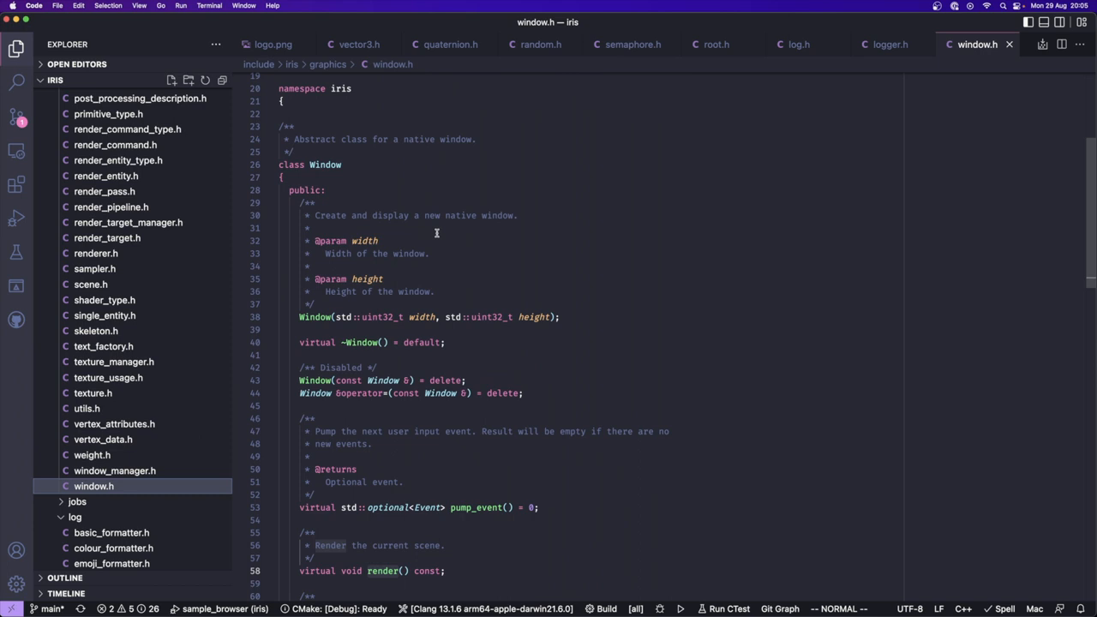
scroll(down, 3)
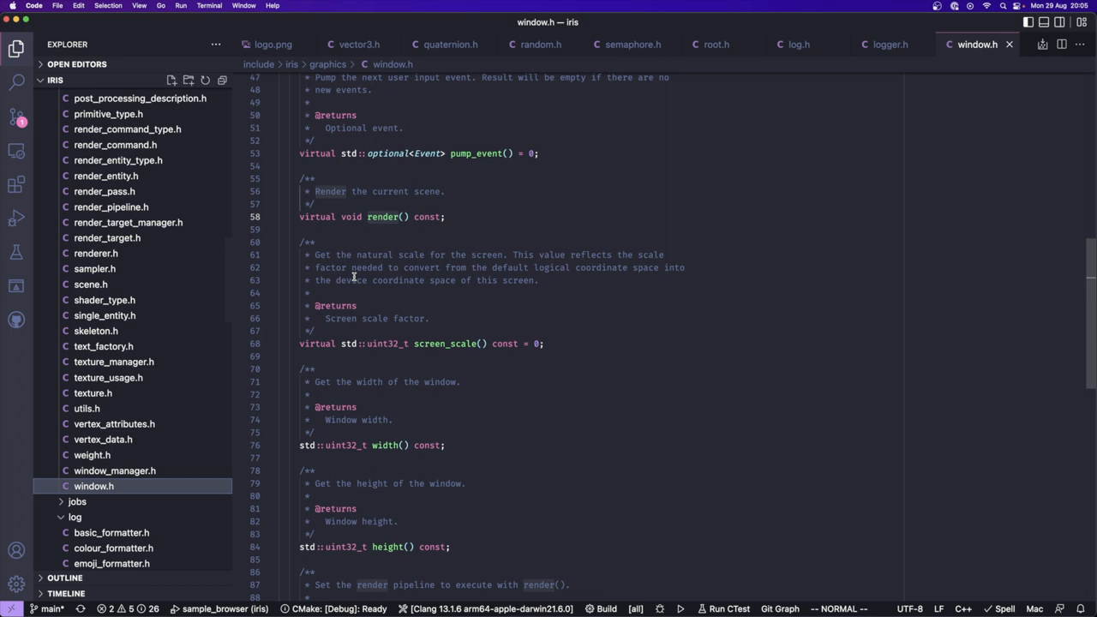
click(96, 253)
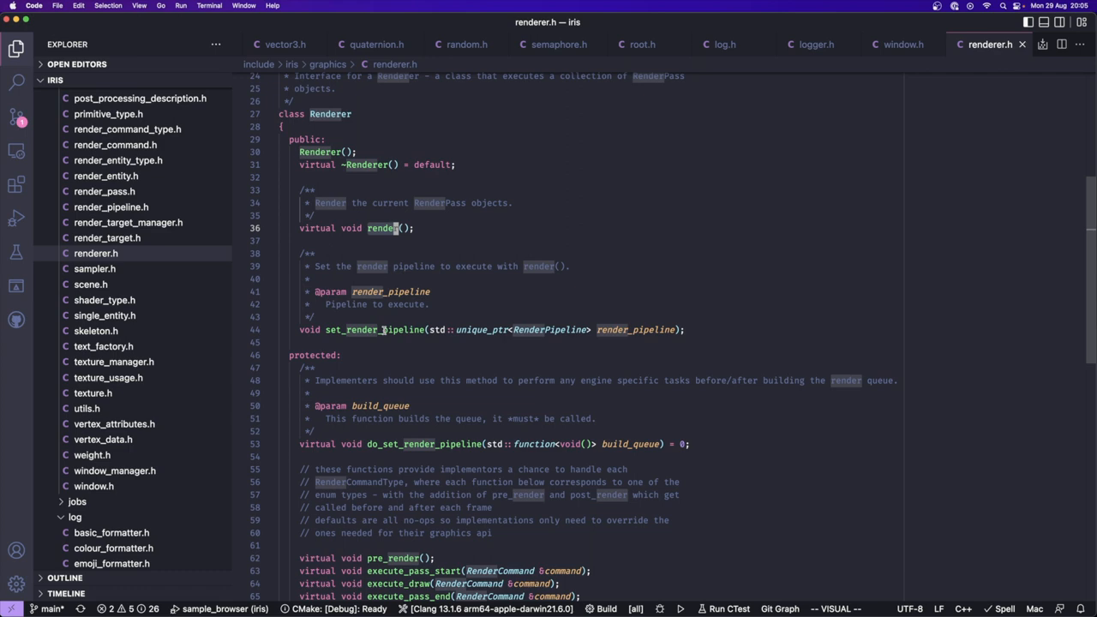
click(110, 206)
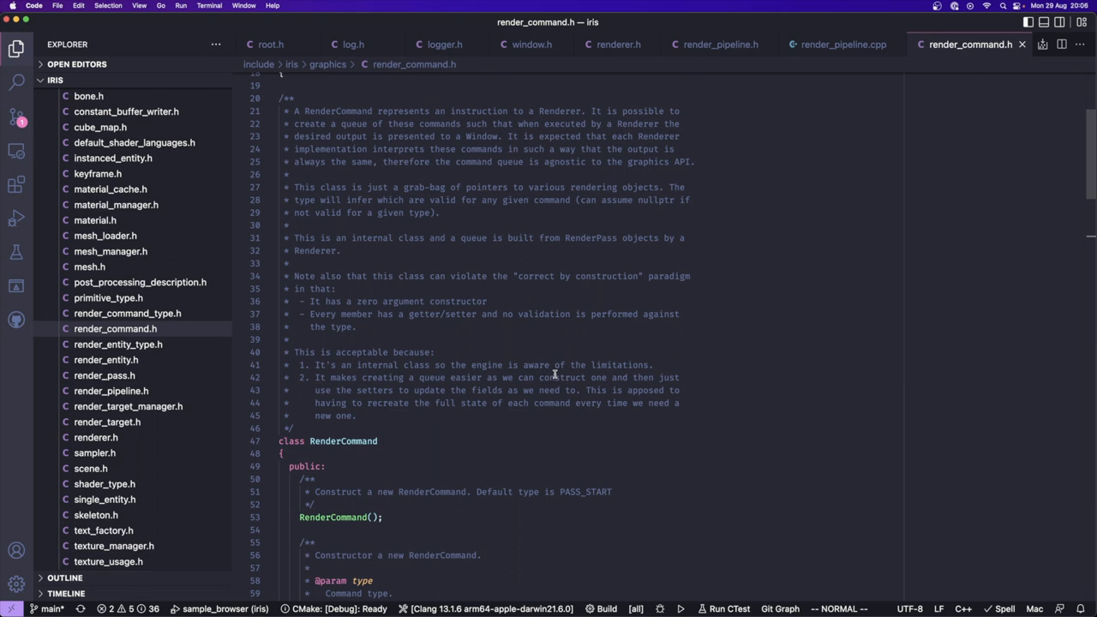
Step: Open render_pipeline.cpp from the matching files and scroll through its source
scroll(down, 3)
text(render)
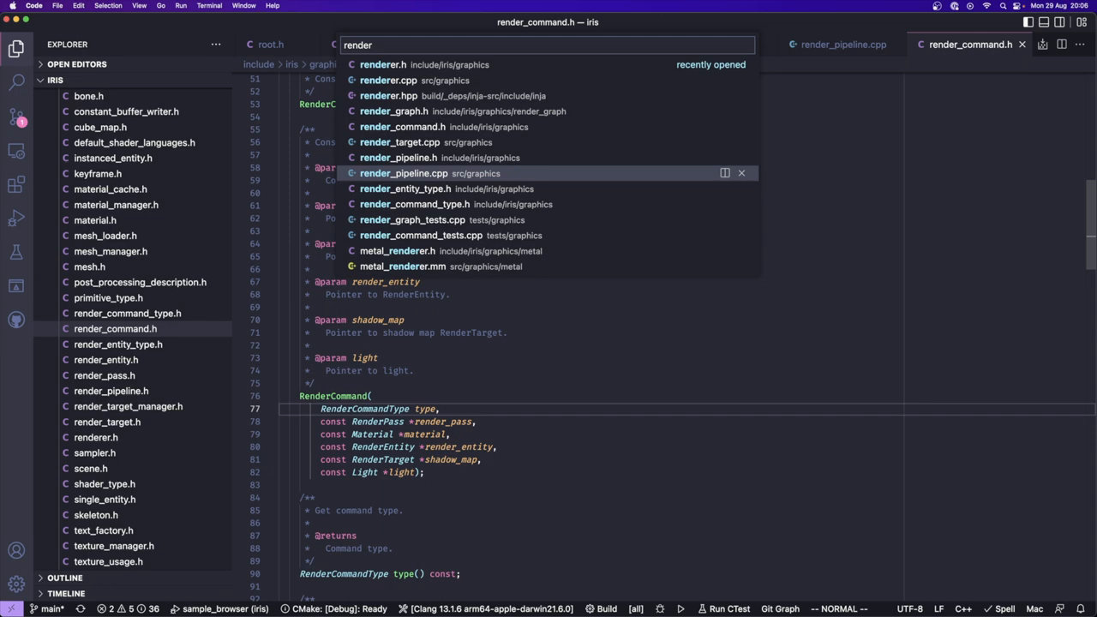
click(405, 173)
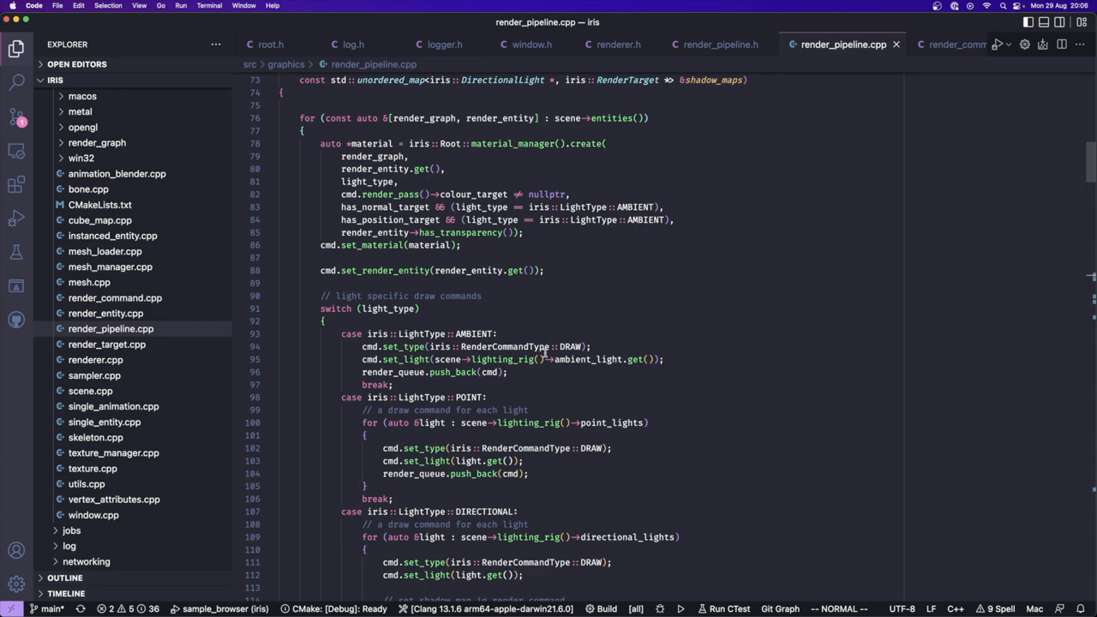
scroll(down, 3)
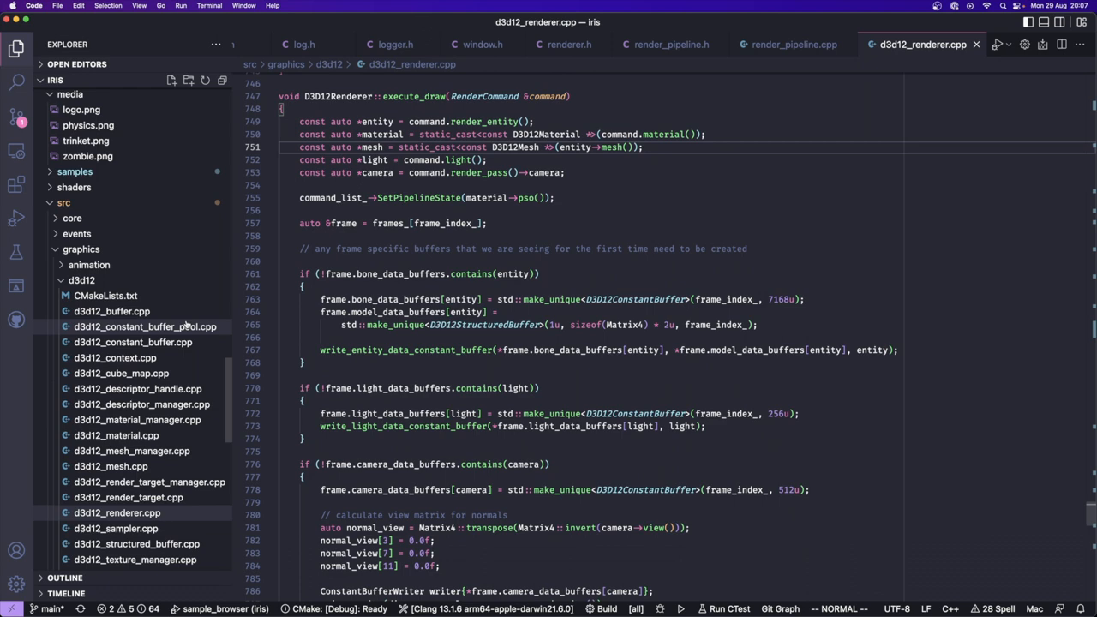
Step: Scroll through the open GLSL render-graph node chunk file
scroll(down, 3)
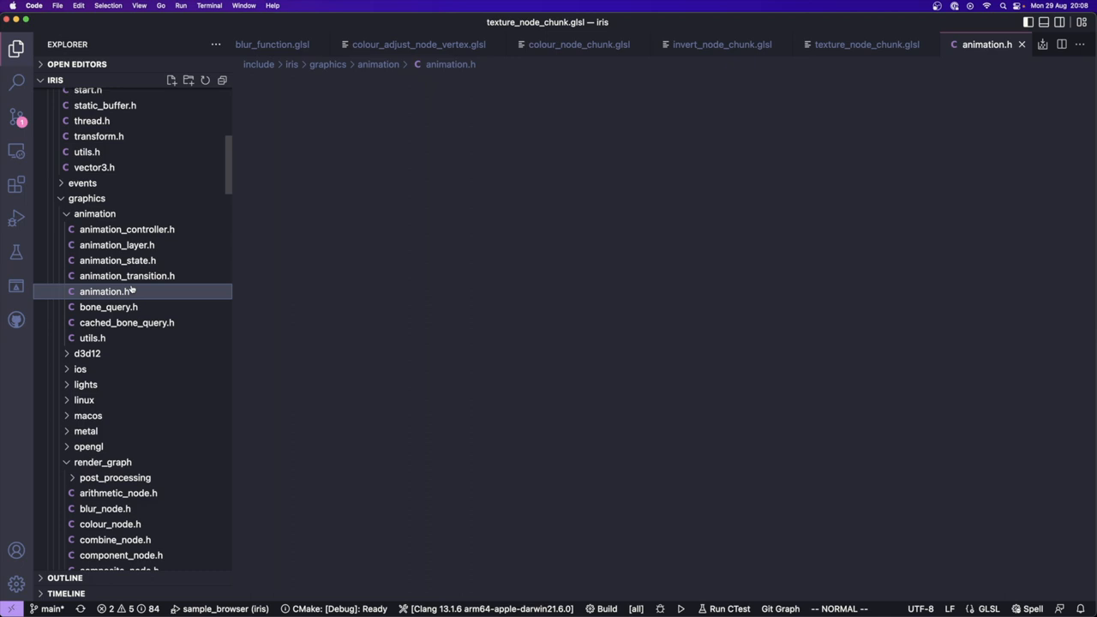
Step: Open the animation_layer.h header and scroll through it
click(103, 291)
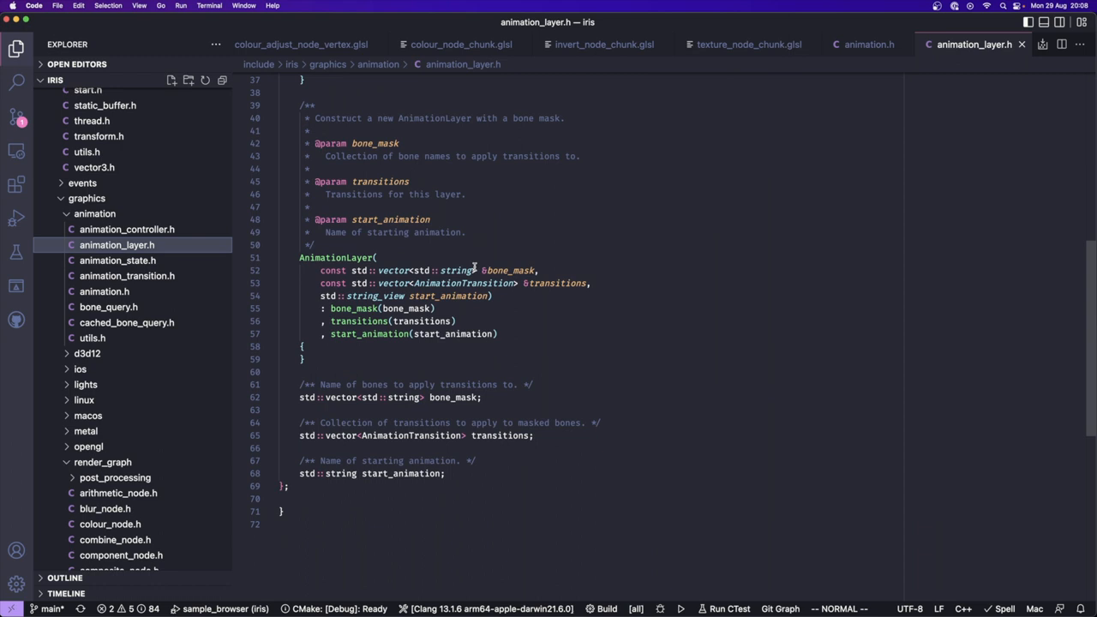
scroll(up, 3)
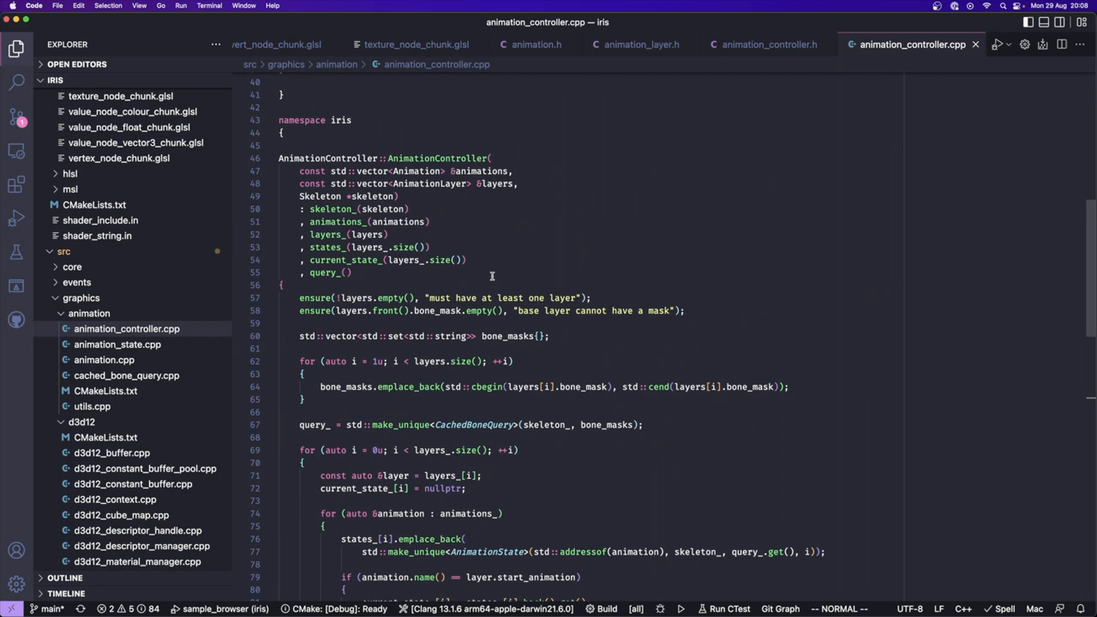
scroll(down, 3)
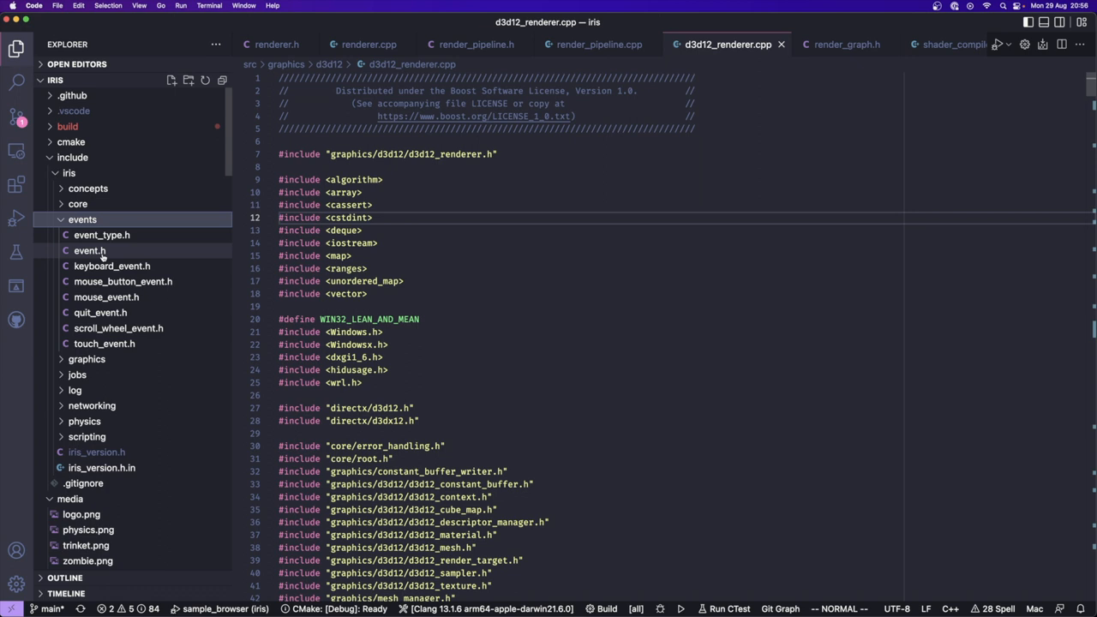
Step: Open the event.h header from the events folder
click(89, 250)
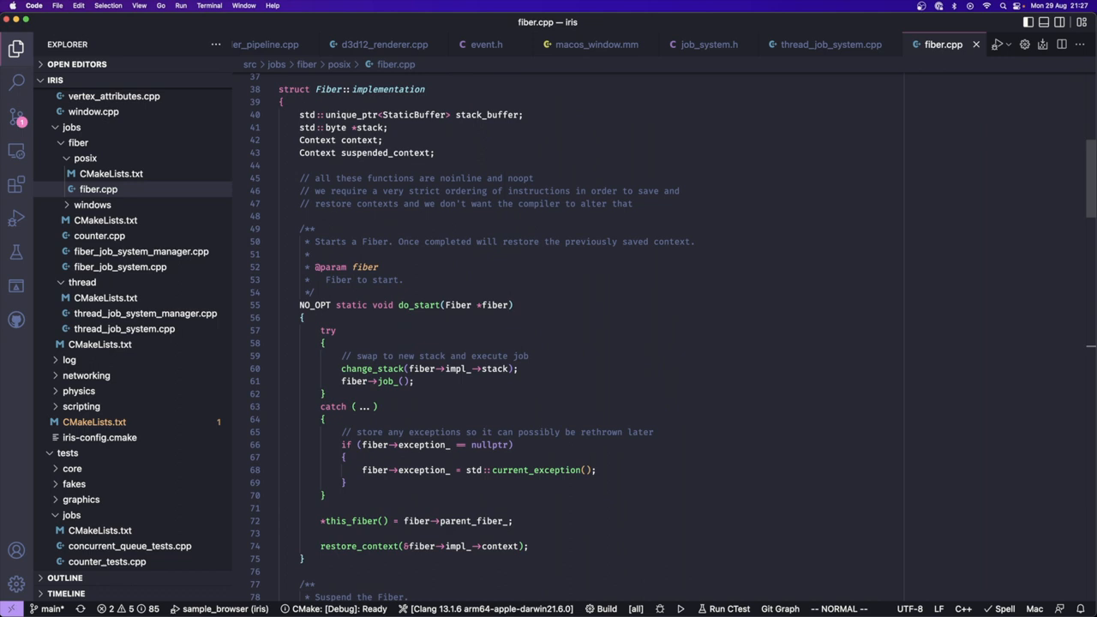
scroll(down, 3)
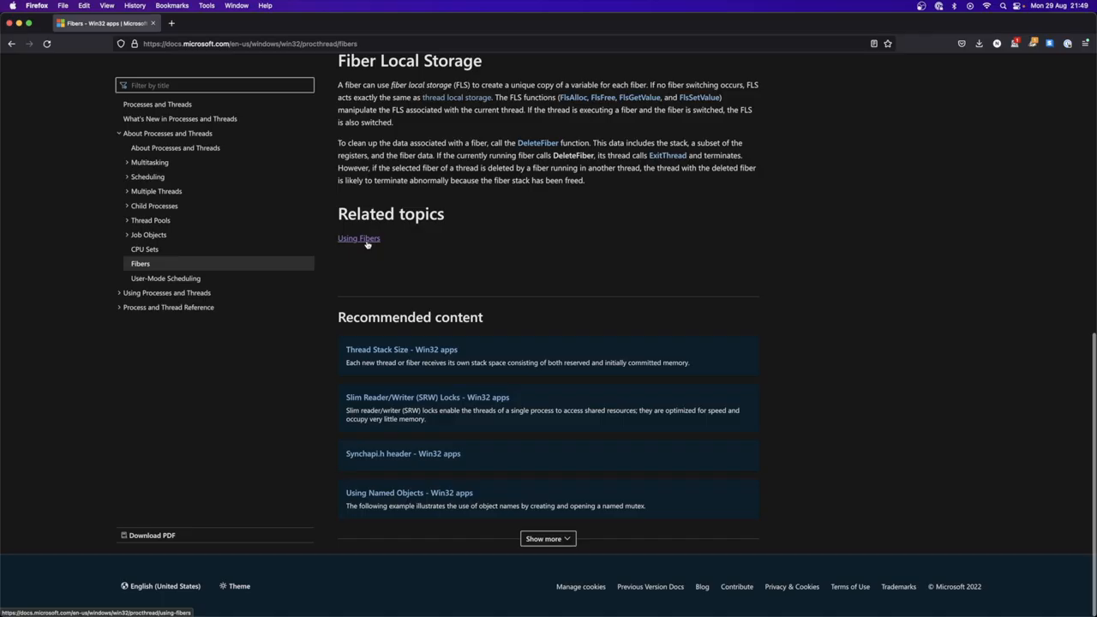
Step: Follow the 'Using Fibers' link under Related topics on the Fibers docs page
click(358, 238)
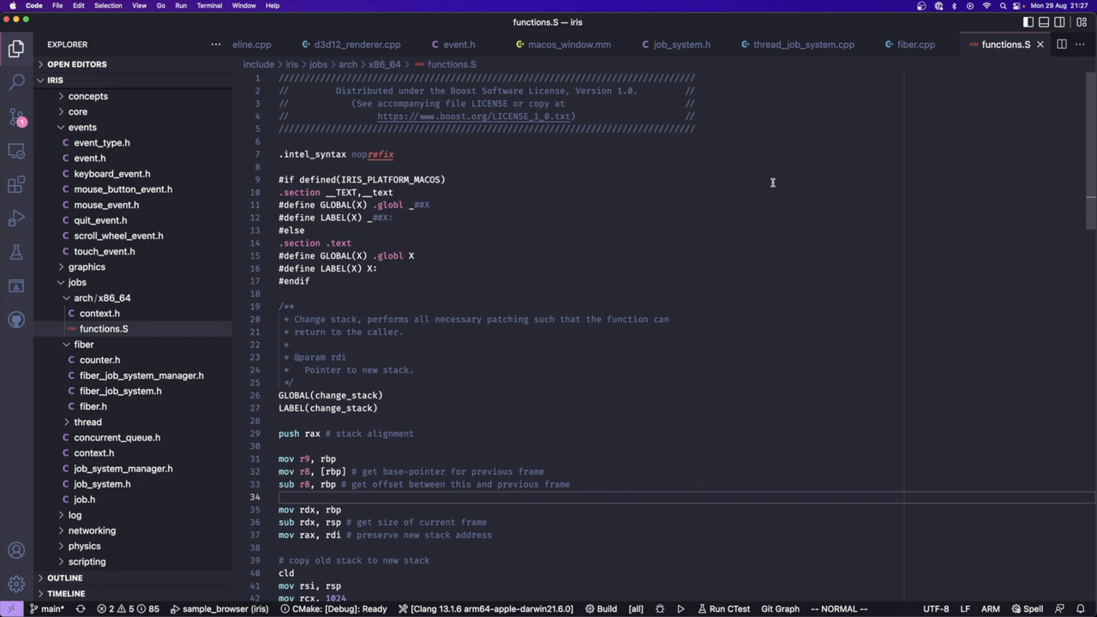
Step: Scroll through functions.S to the change_stack fiber stack-switching routine
scroll(down, 3)
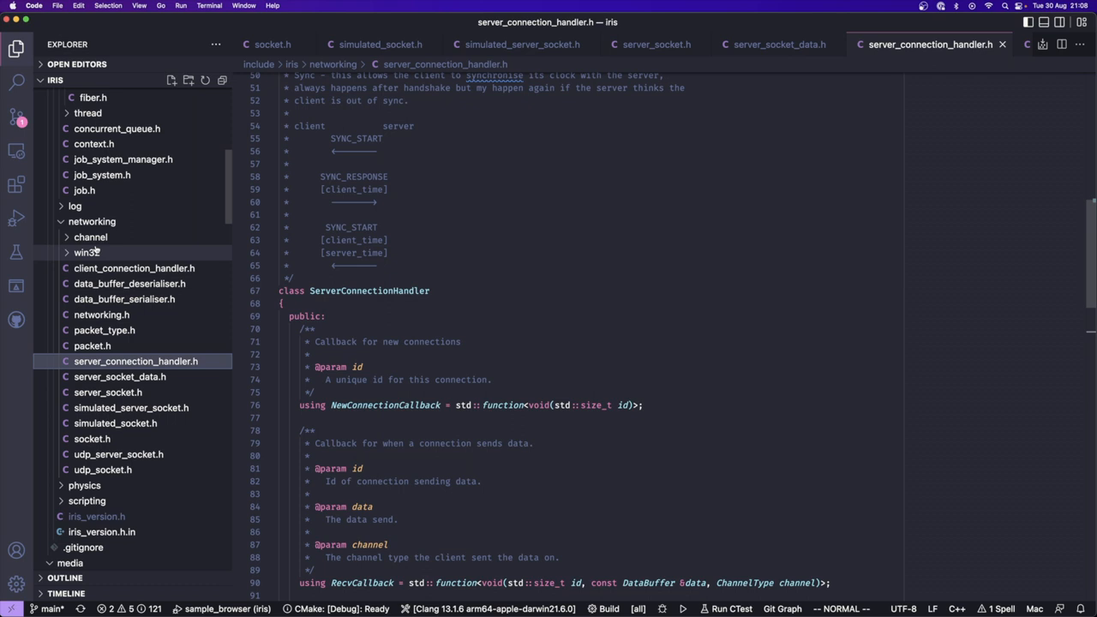
Step: Expand the networking channel folder and open channel.h
click(91, 237)
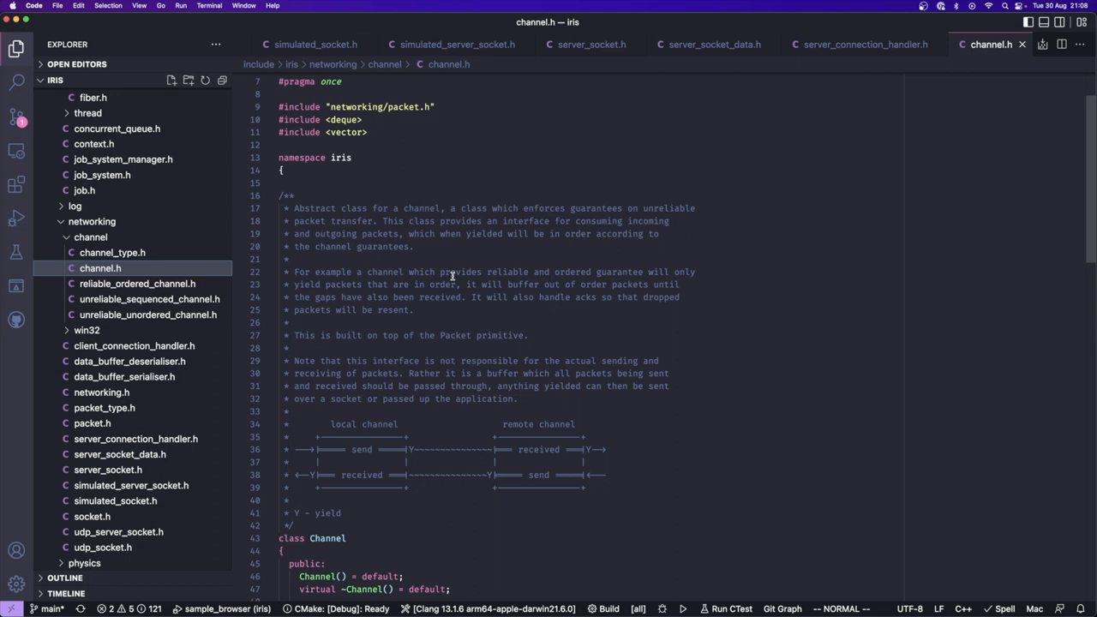
click(137, 284)
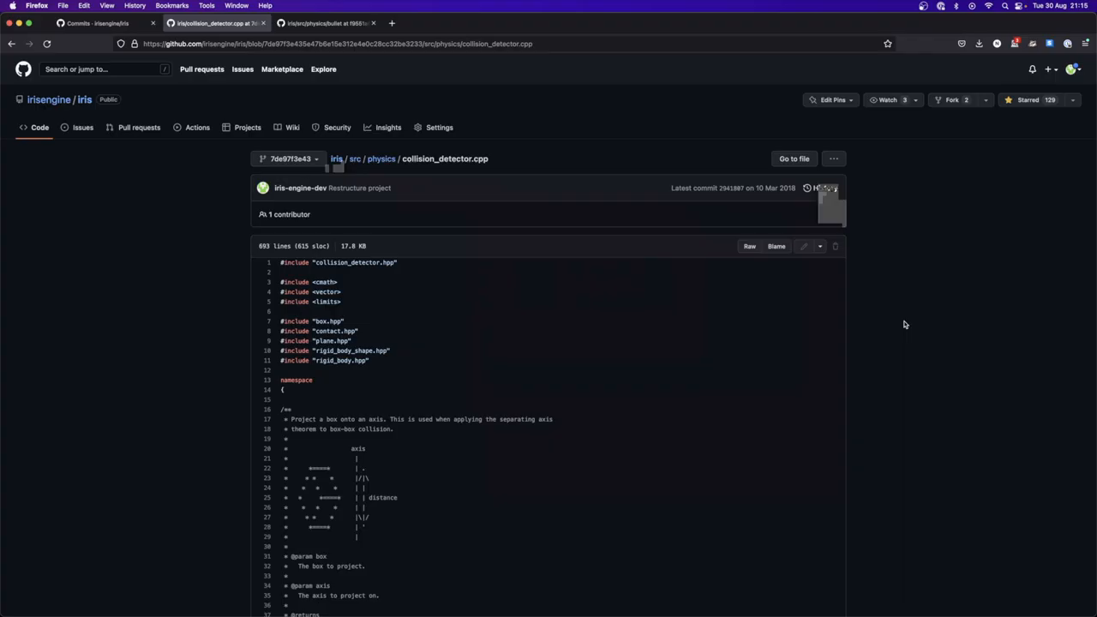
Step: Scroll down through collision_detector.cpp on GitHub to read the collision code
scroll(down, 3)
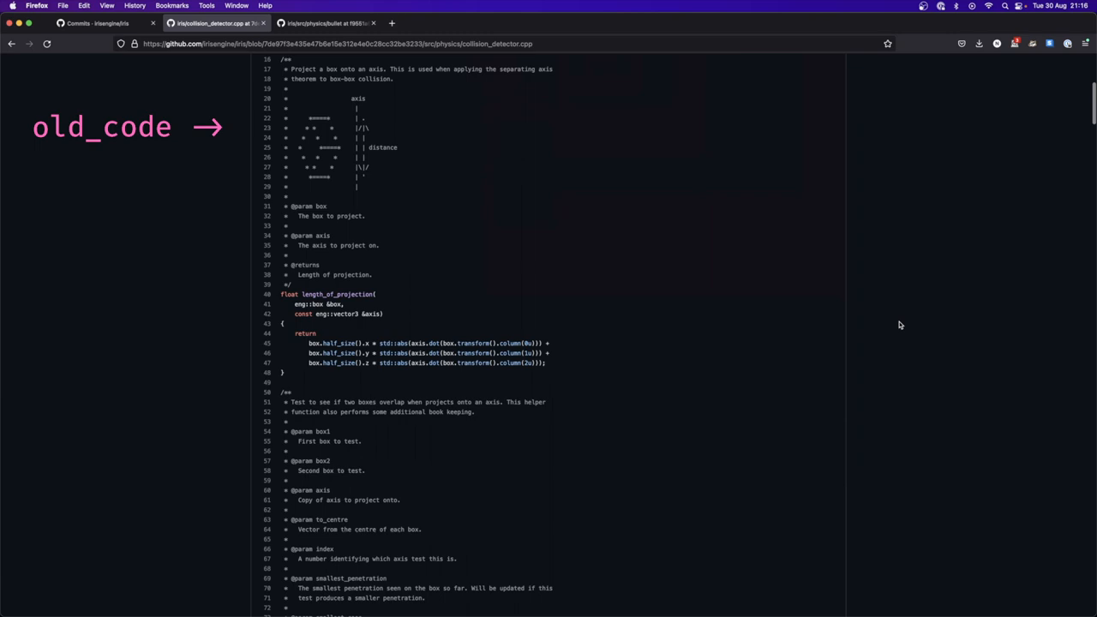
scroll(down, 3)
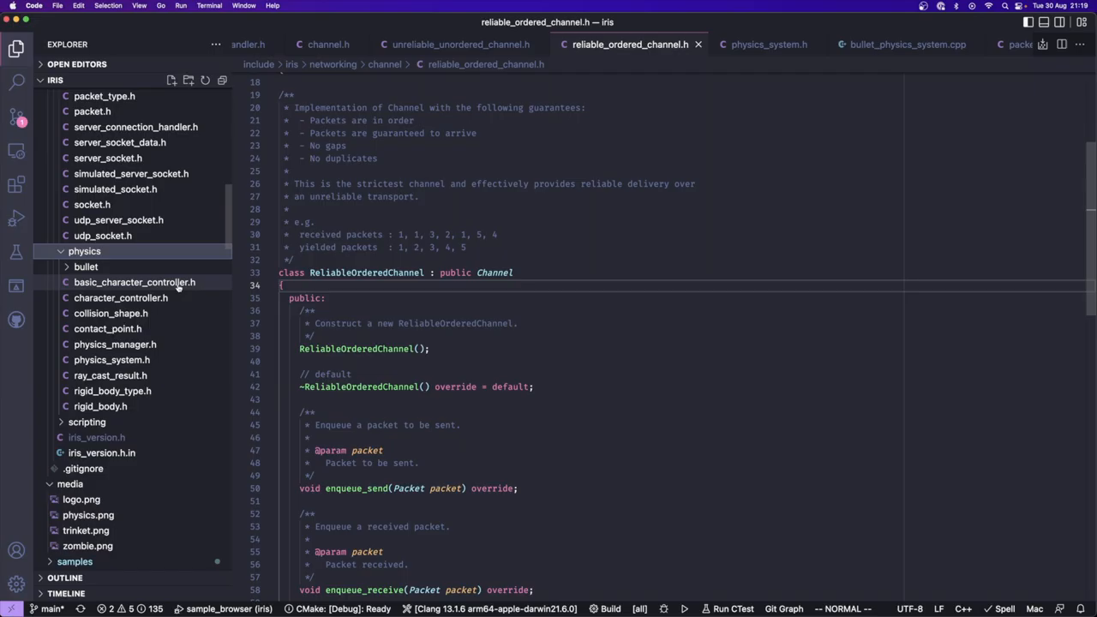
mouse_move(115, 343)
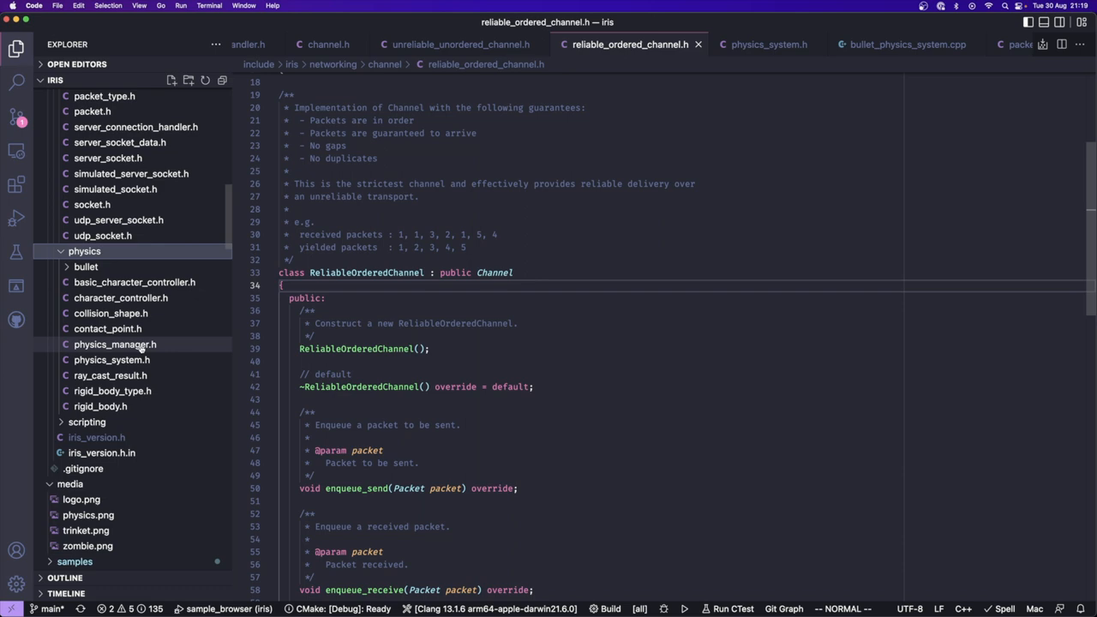
Step: Show physics_manager.h from include/iris/physics in the editor
click(907, 45)
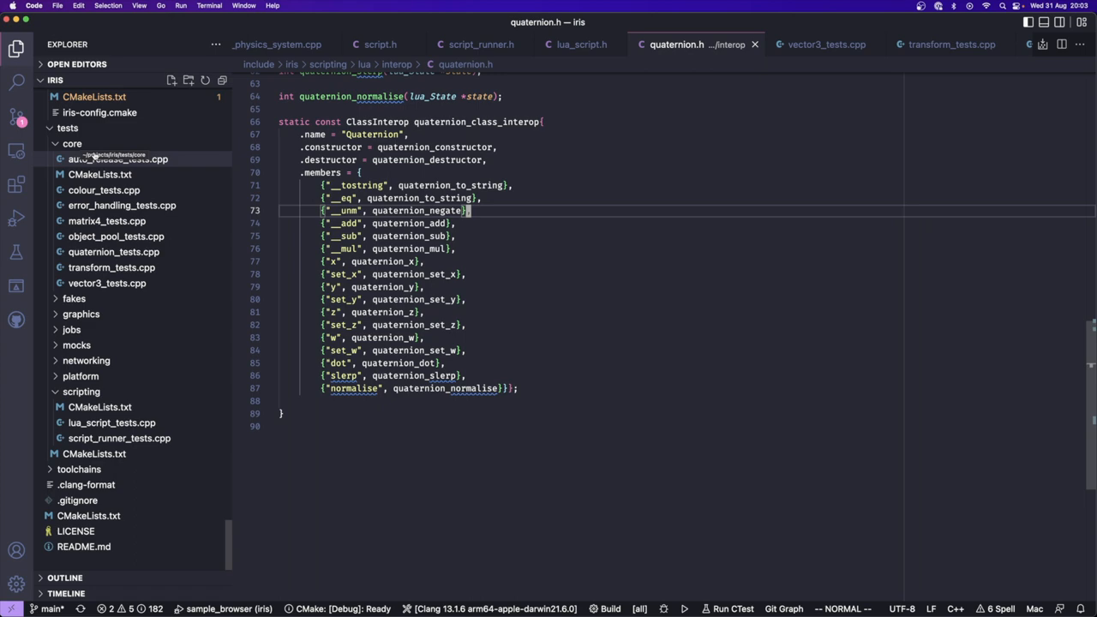
Step: View transform_tests.cpp, then lua_script_tests.cpp from tests/scripting, reading down the file
click(111, 267)
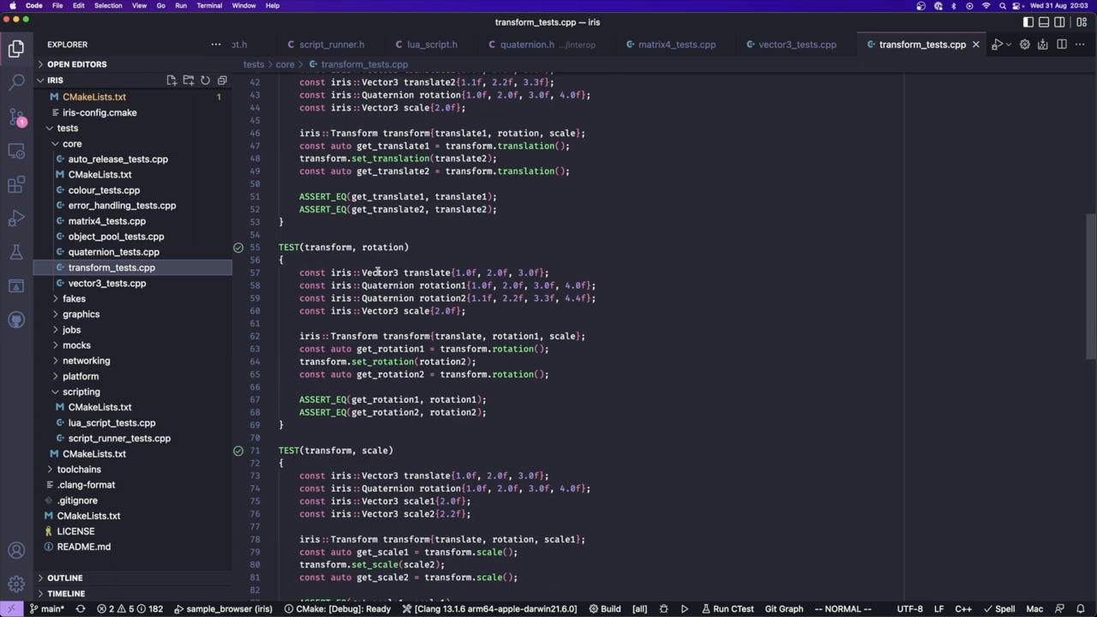
click(127, 344)
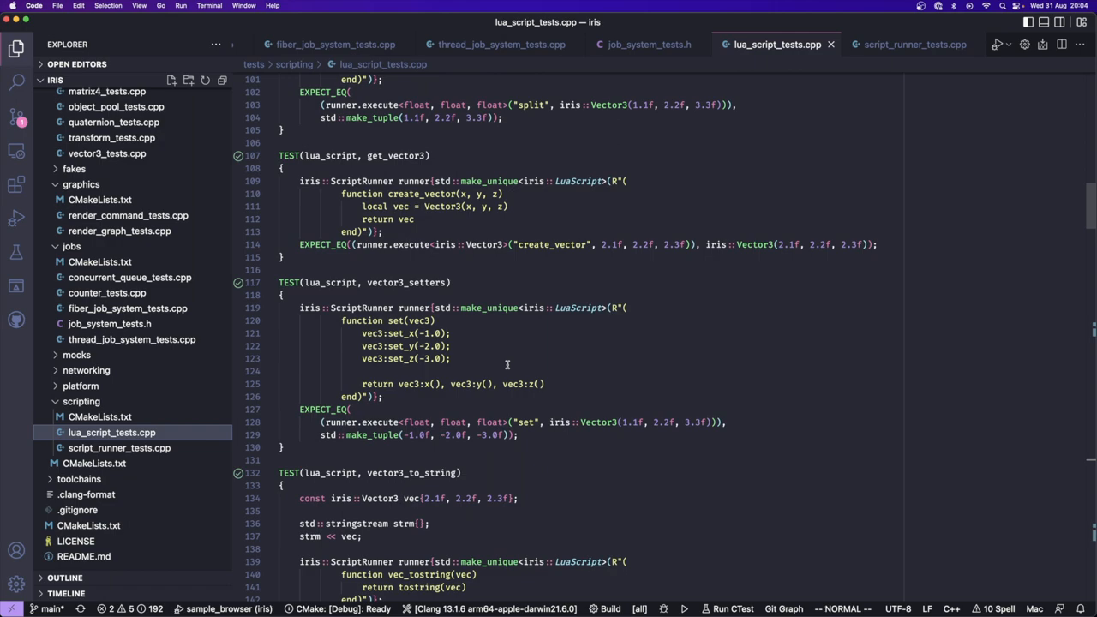
scroll(down, 3)
text(start)
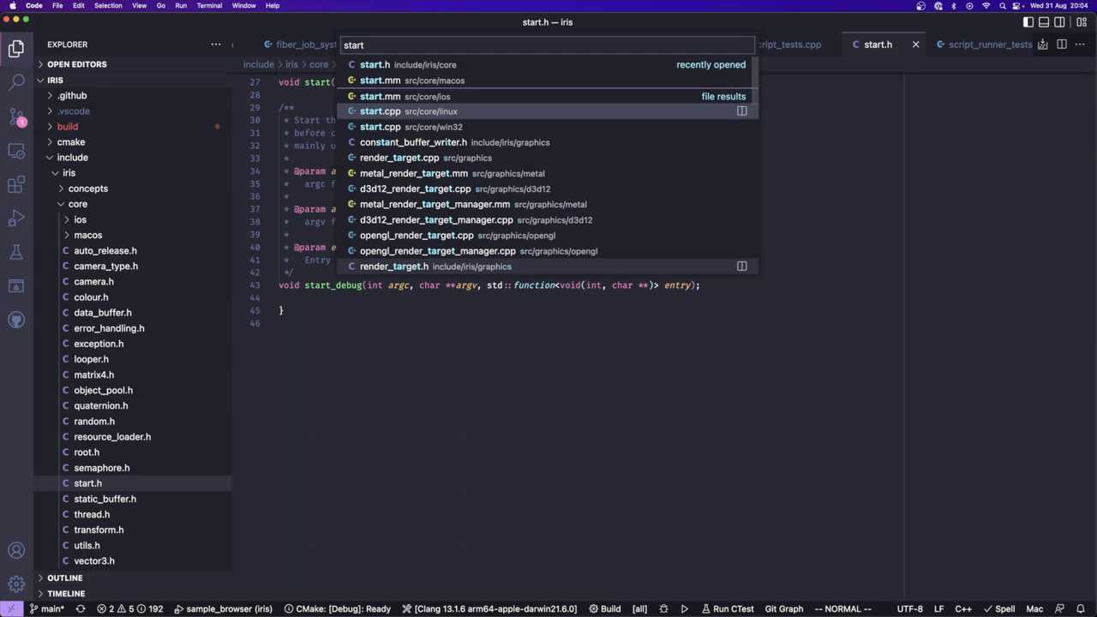
Step: Show the src/core/win32 start.cpp with its register_apis function
click(381, 127)
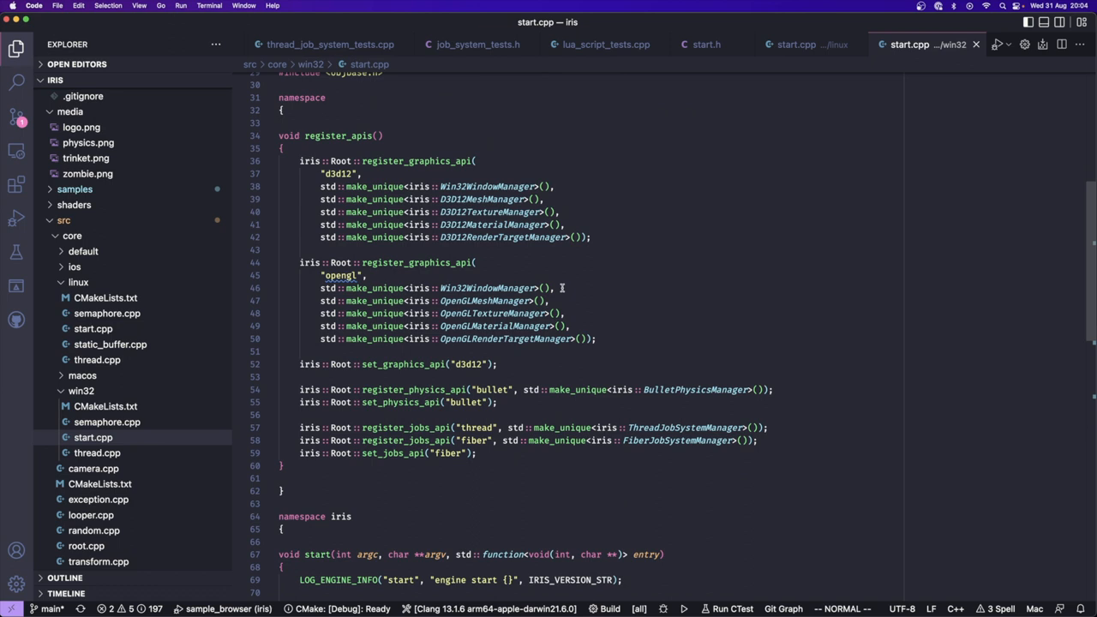